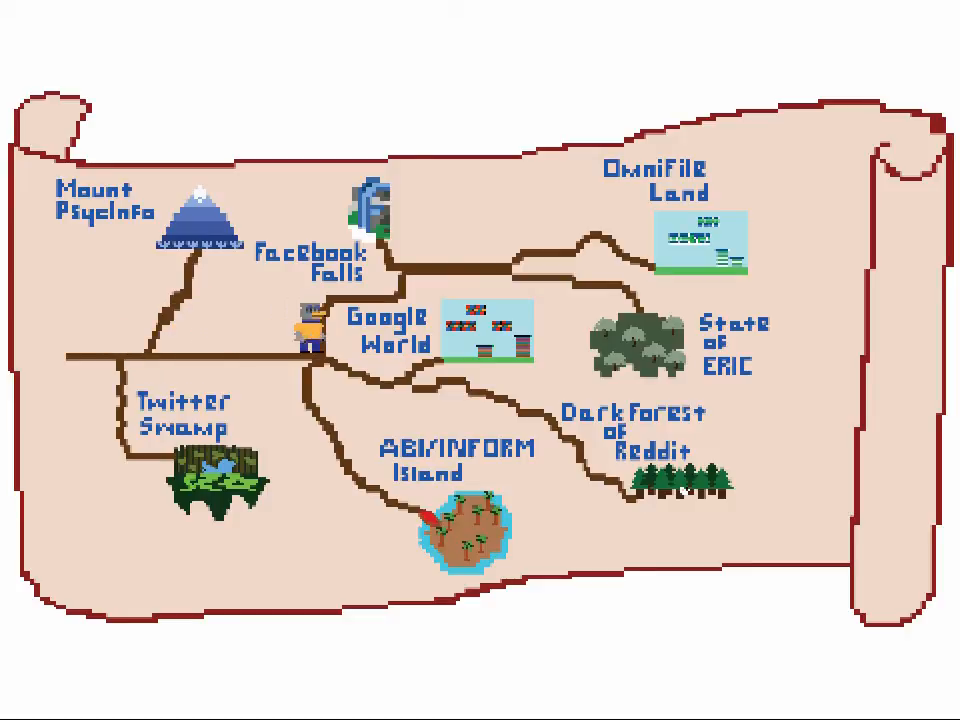
pyautogui.click(377, 334)
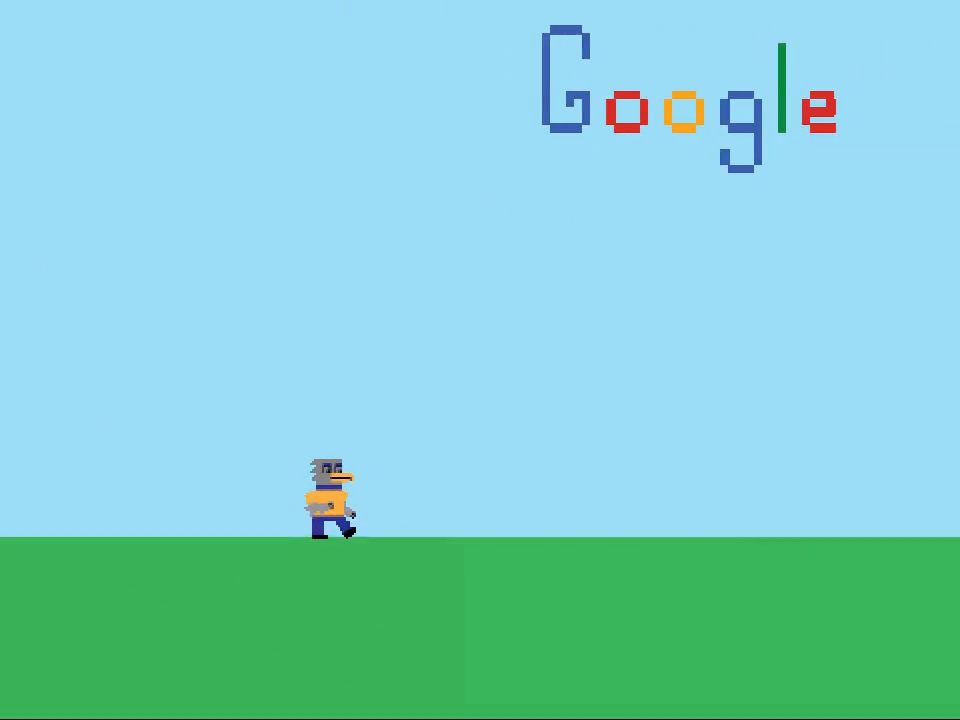